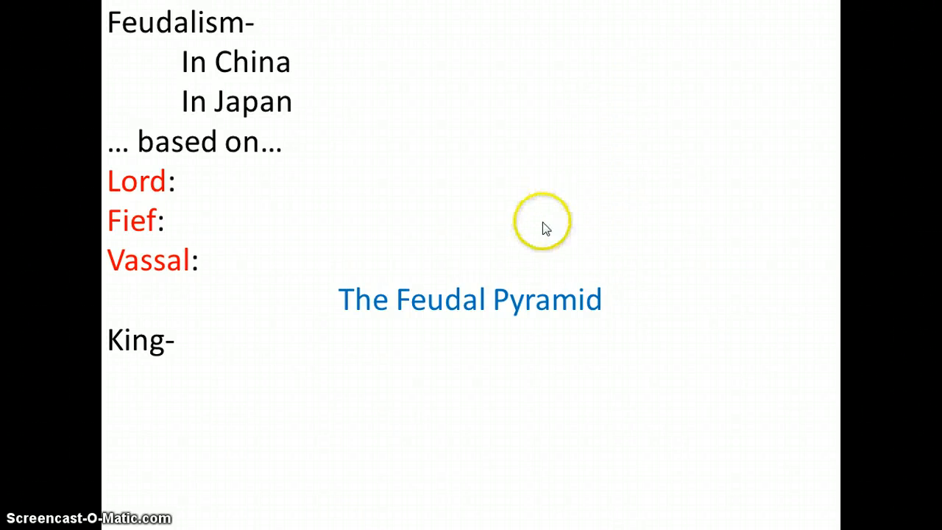
pyautogui.moveTo(420, 312)
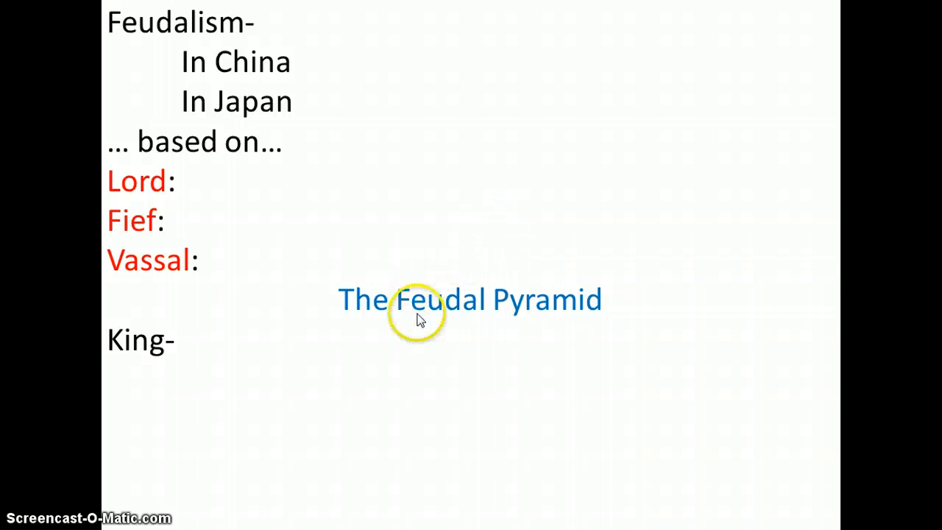
pyautogui.moveTo(383, 268)
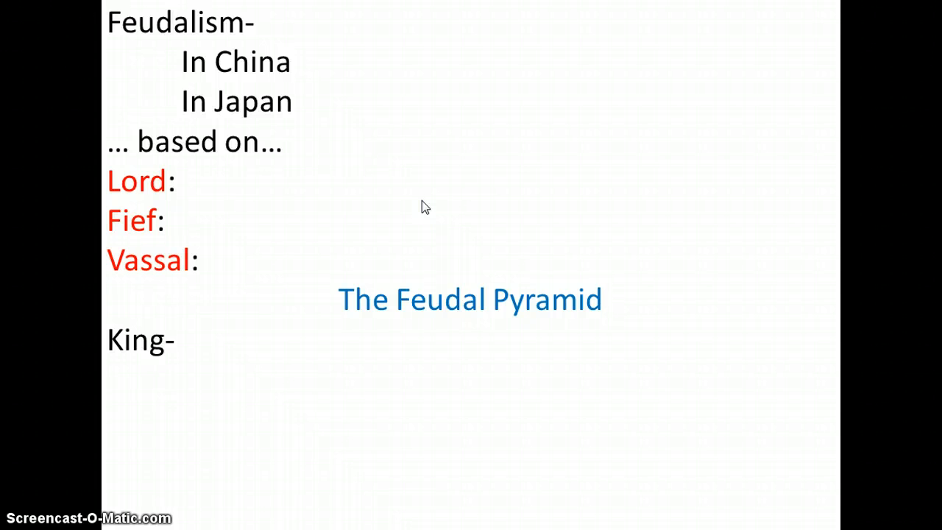
pyautogui.moveTo(449, 66)
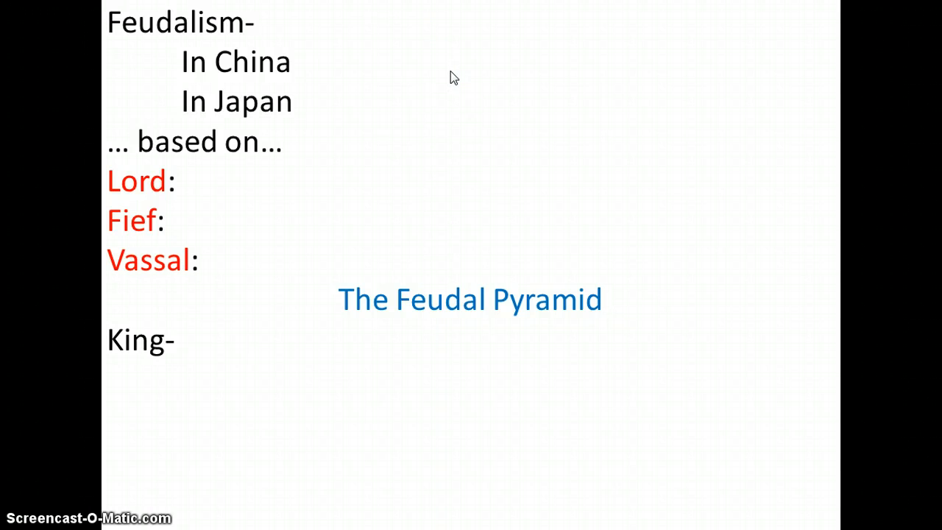
# Advance the feudalism slide's animation to reveal Church officials and Nobles below King
pyautogui.click(485, 106)
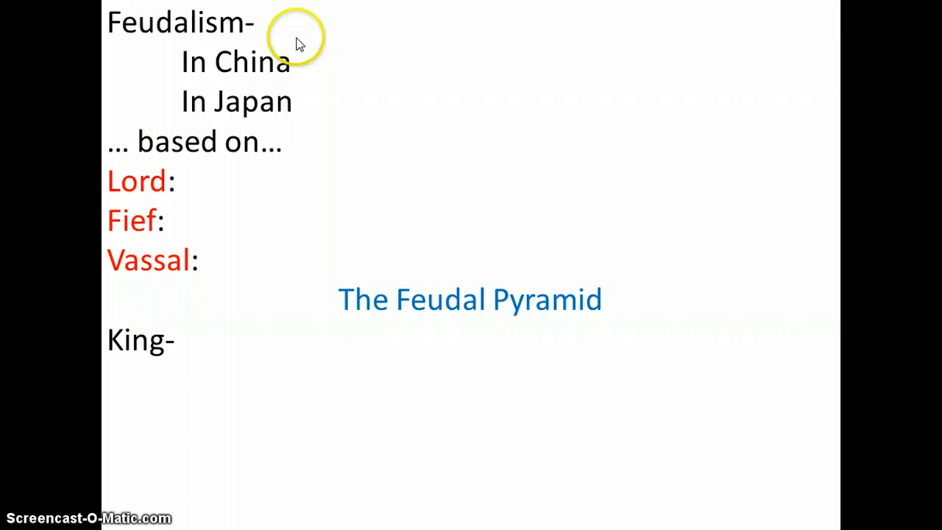
pyautogui.moveTo(429, 44)
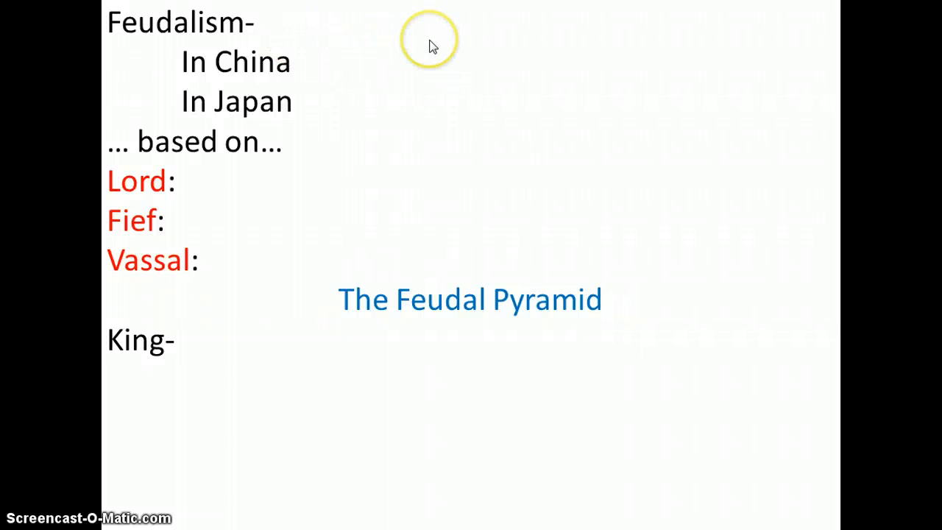
pyautogui.moveTo(414, 71)
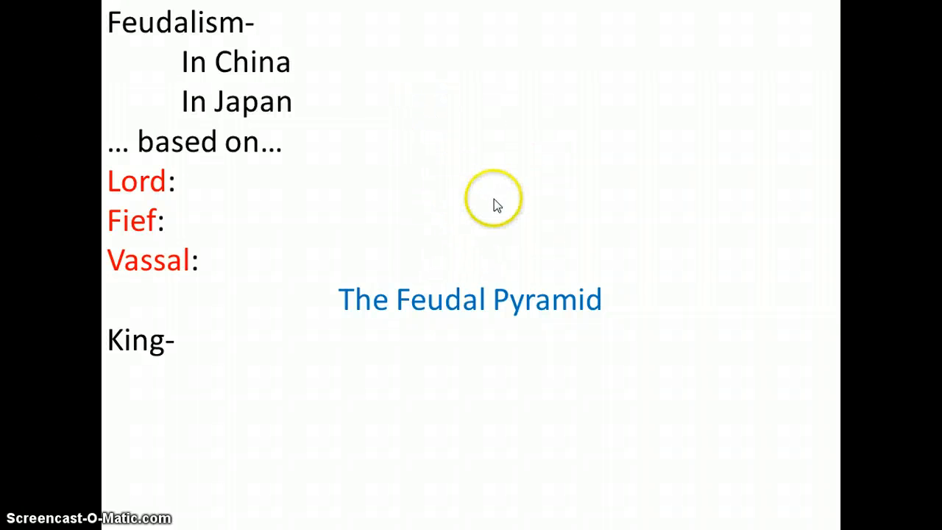
pyautogui.moveTo(546, 199)
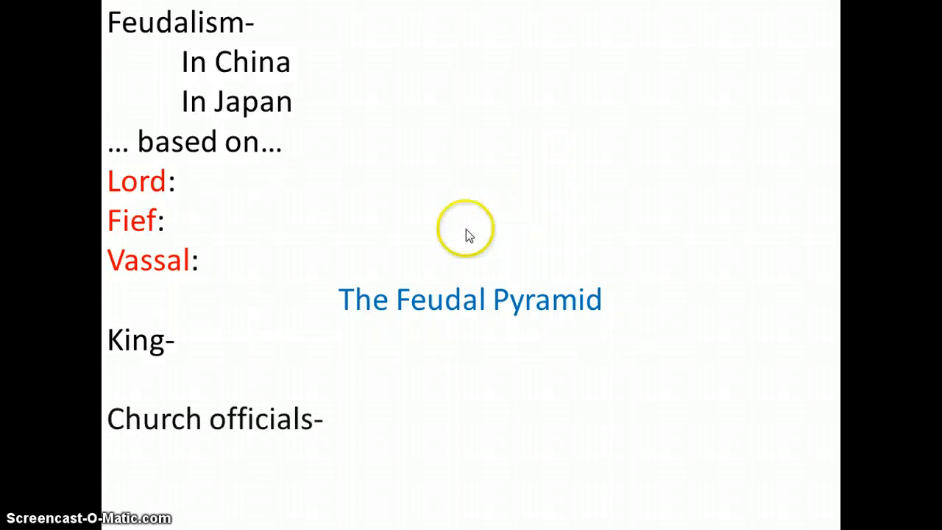
pyautogui.moveTo(557, 206)
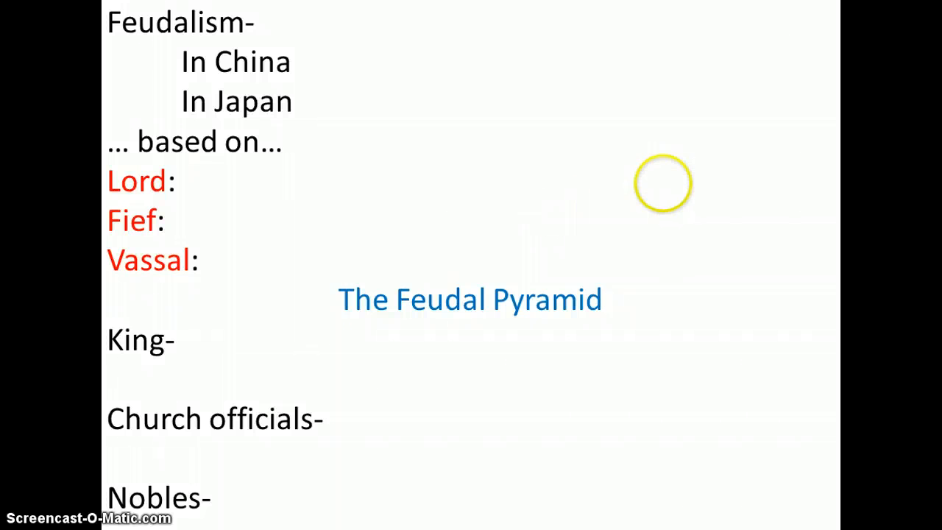
pyautogui.moveTo(610, 229)
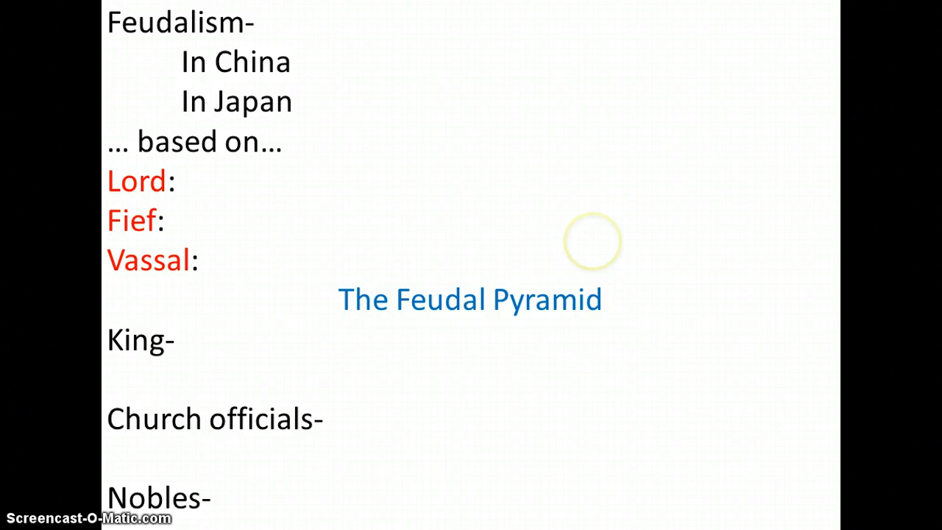
pyautogui.moveTo(635, 297)
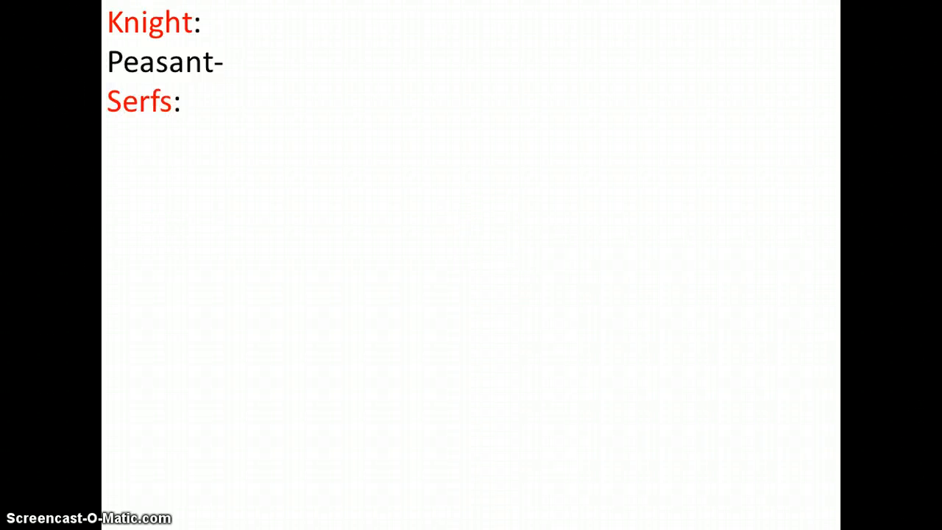
# Advance the slideshow to the continuation slide listing Knight, Peasant and Serfs
pyautogui.click(509, 230)
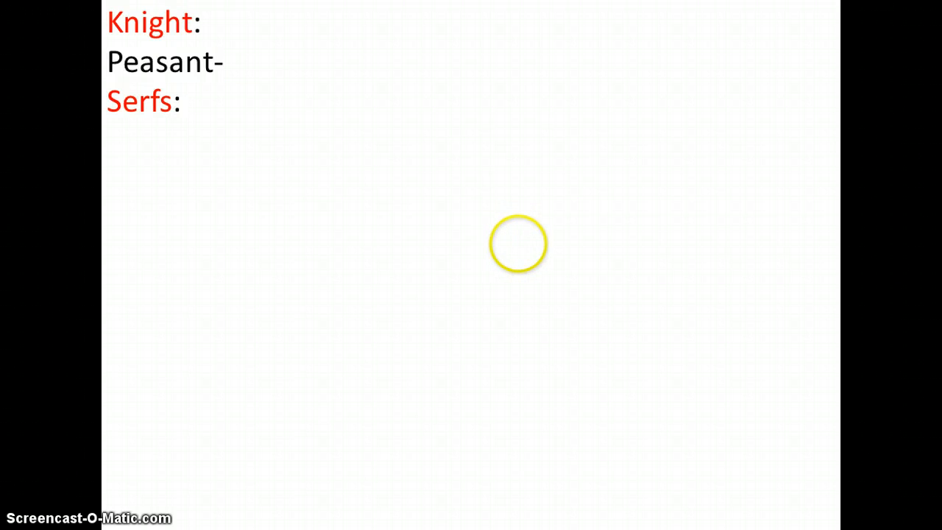
pyautogui.moveTo(505, 214)
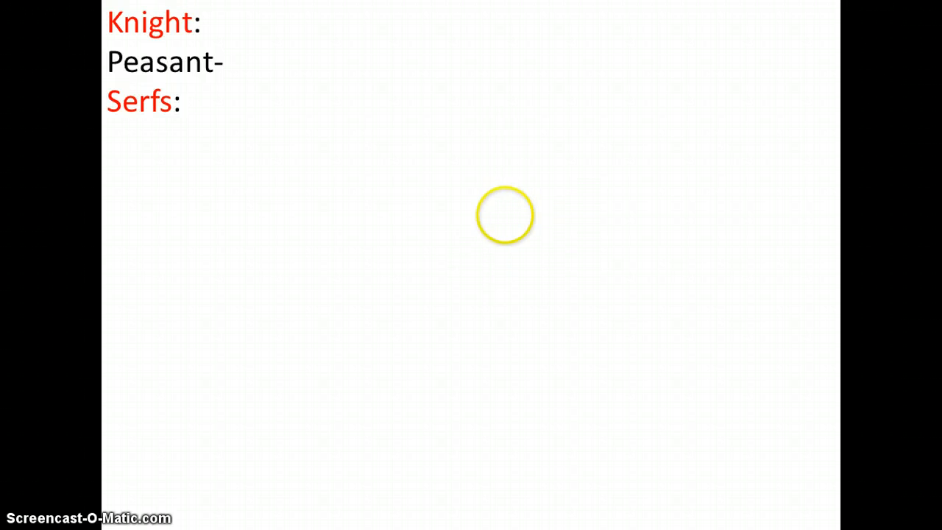